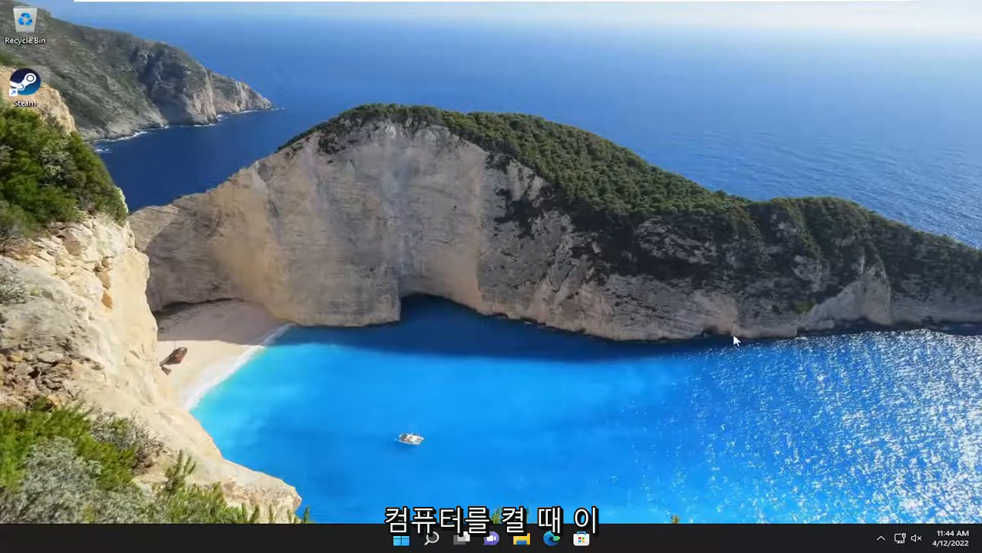
Launch Steam to show it opens, close its login window, then open Task Manager
double_click(25, 84)
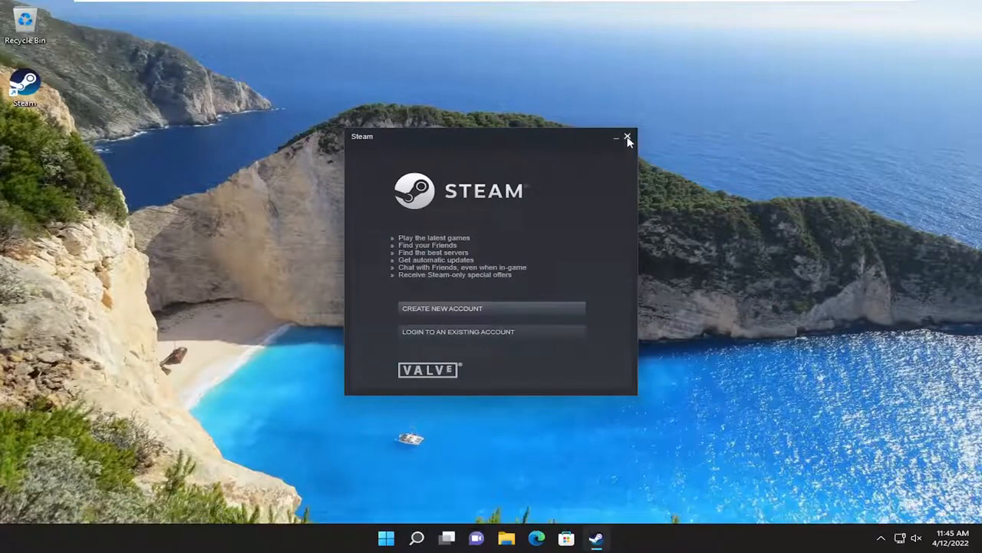
left_click(628, 137)
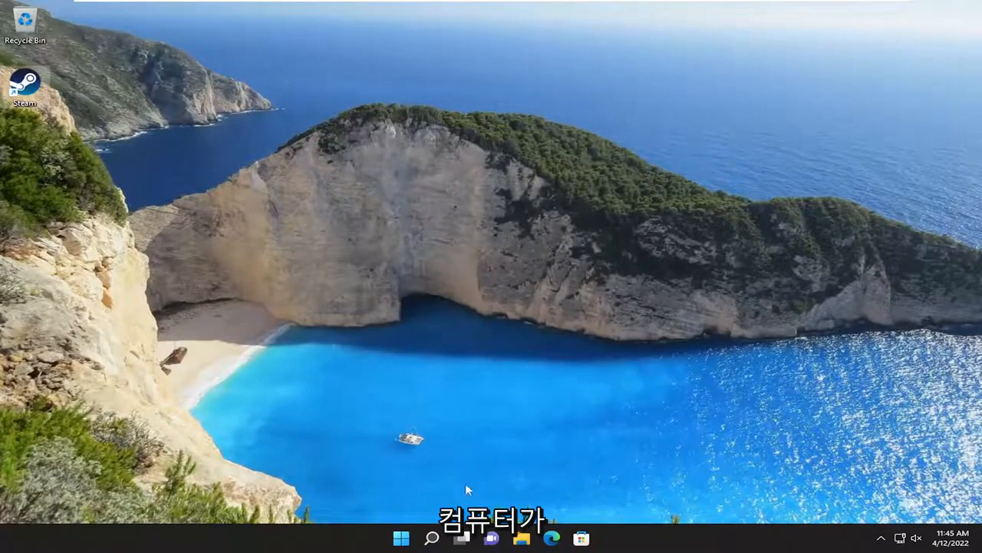
mouse_move(532, 410)
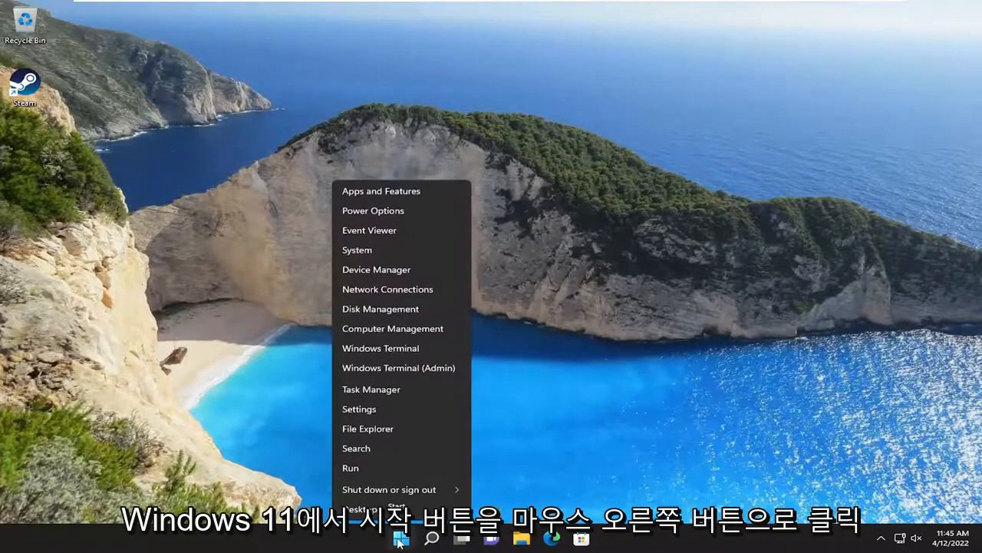
mouse_move(370, 391)
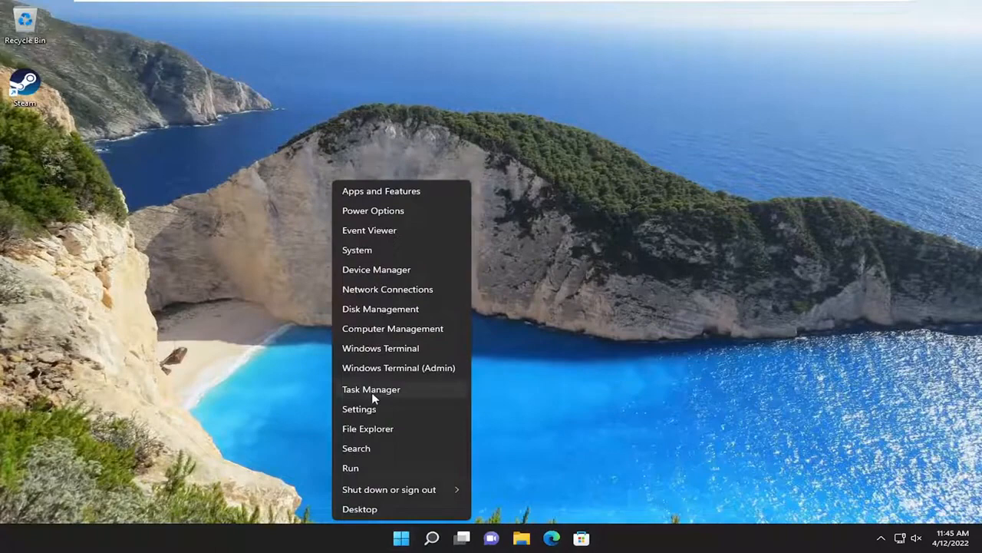
left_click(370, 389)
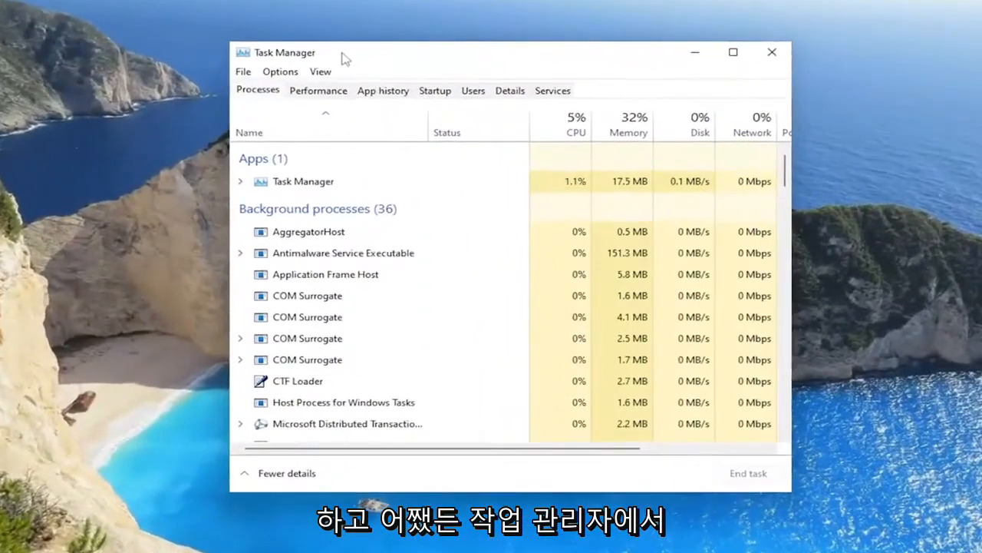
Select Steam in the Startup apps list and disable it
left_click(434, 90)
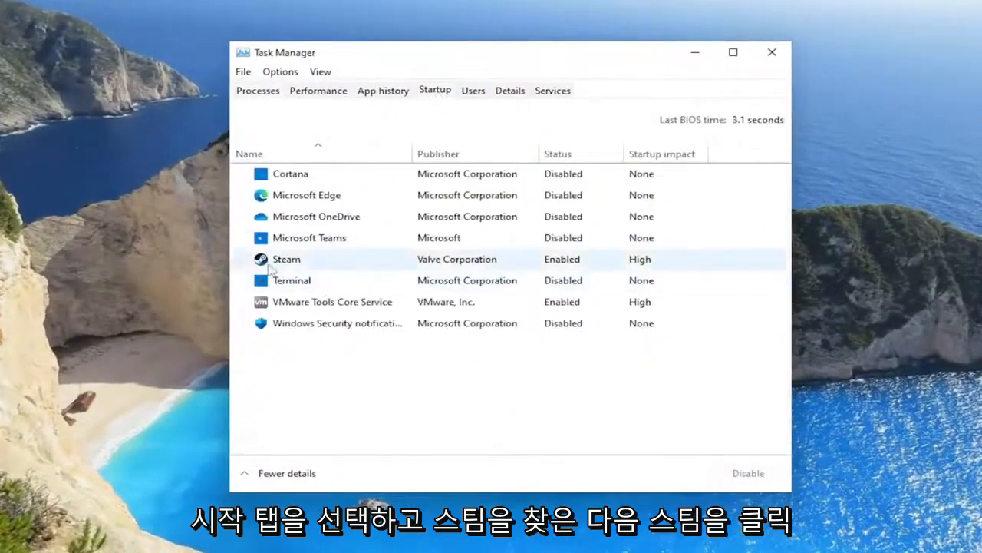
left_click(287, 258)
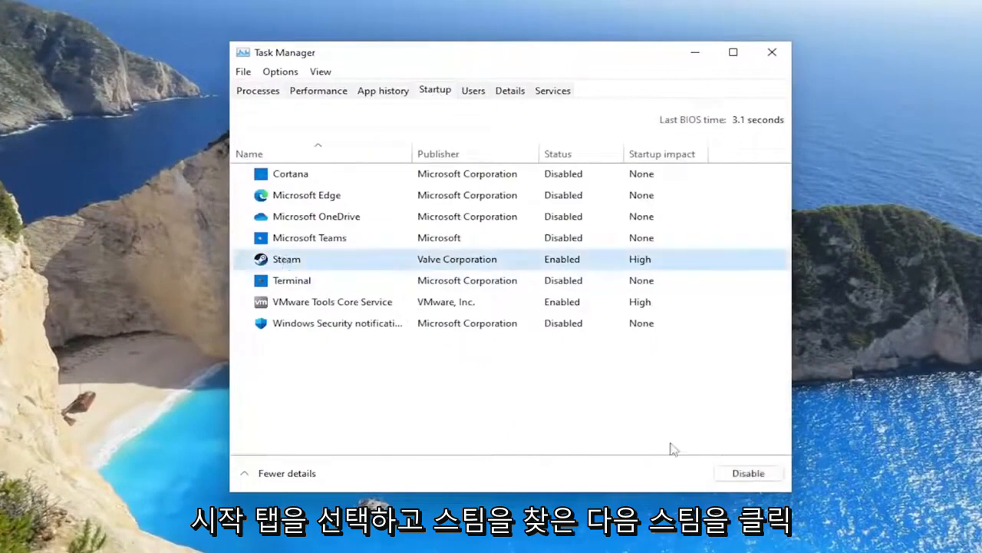
left_click(748, 473)
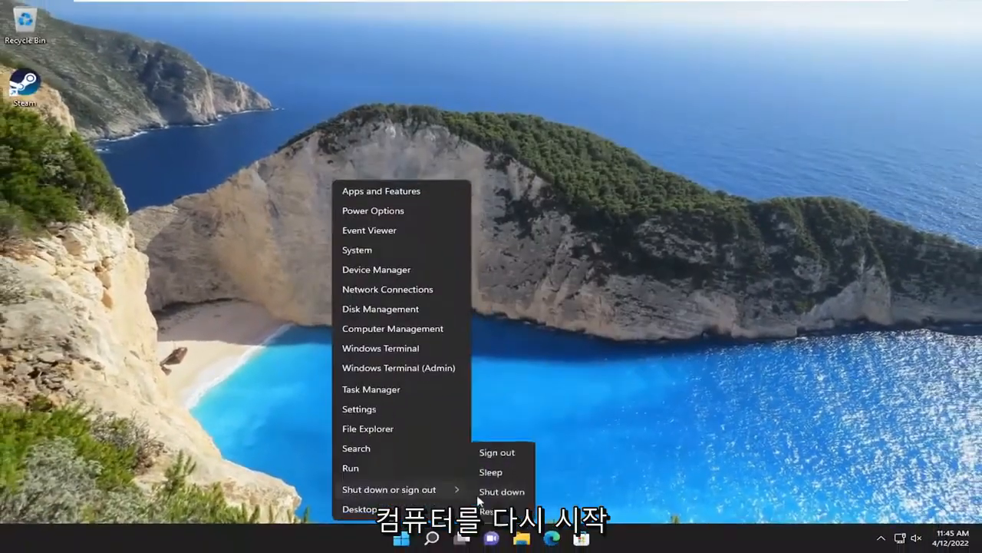
Restart the PC and confirm Steam no longer opens at boot
left_click(493, 511)
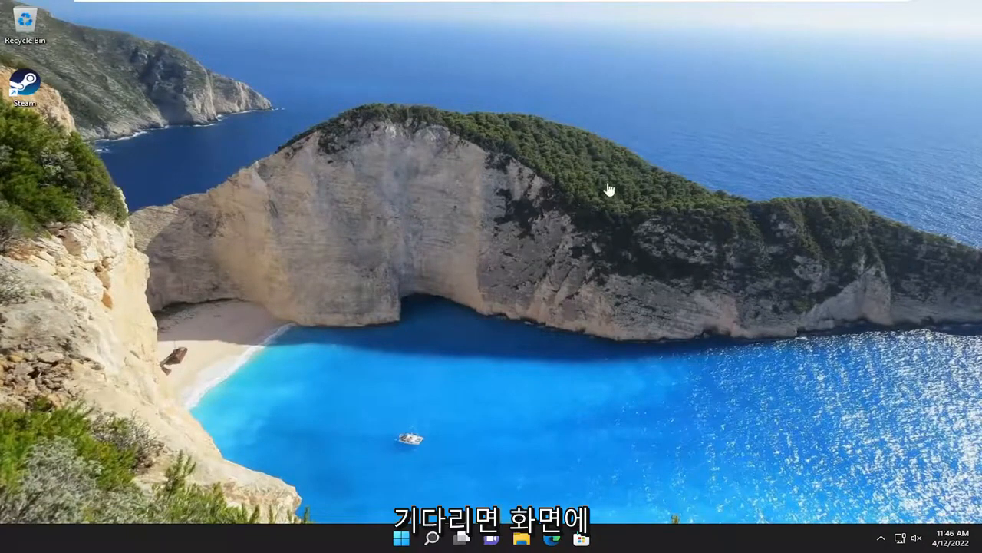
mouse_move(608, 190)
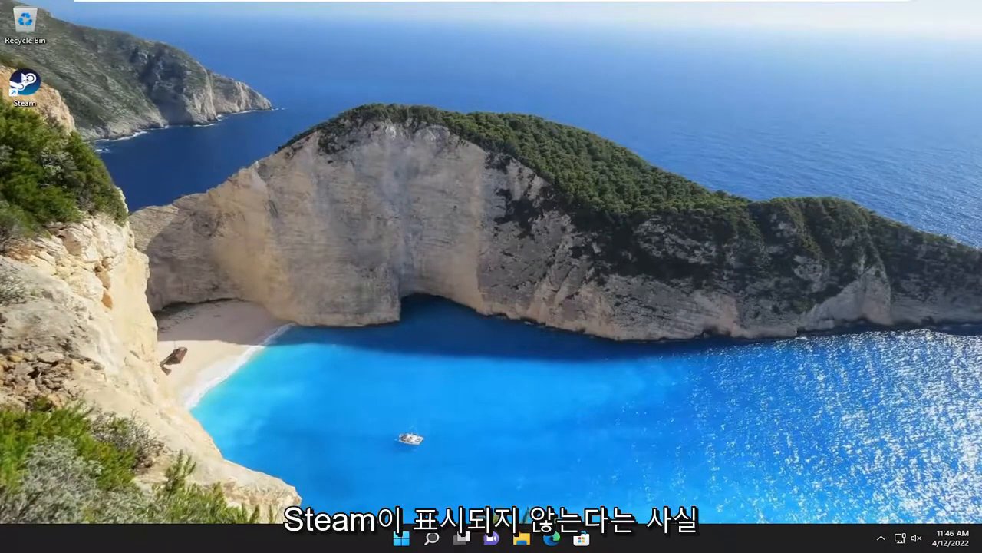